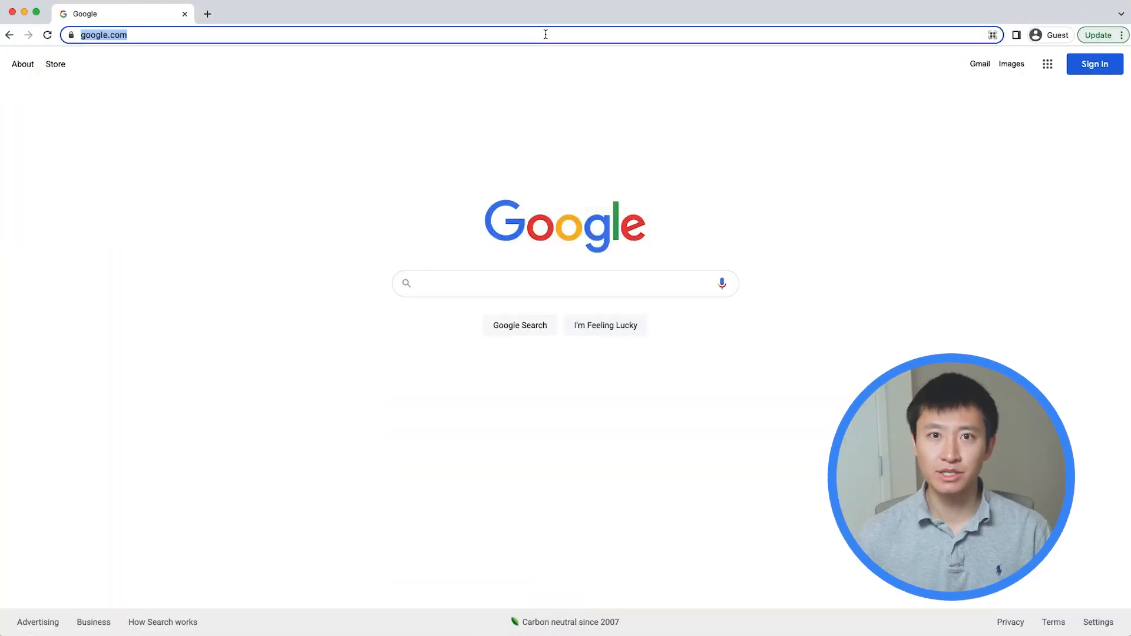
- Load console.cloud.google.com in Chrome to reach the account sign-in page
text(console.cloud.)
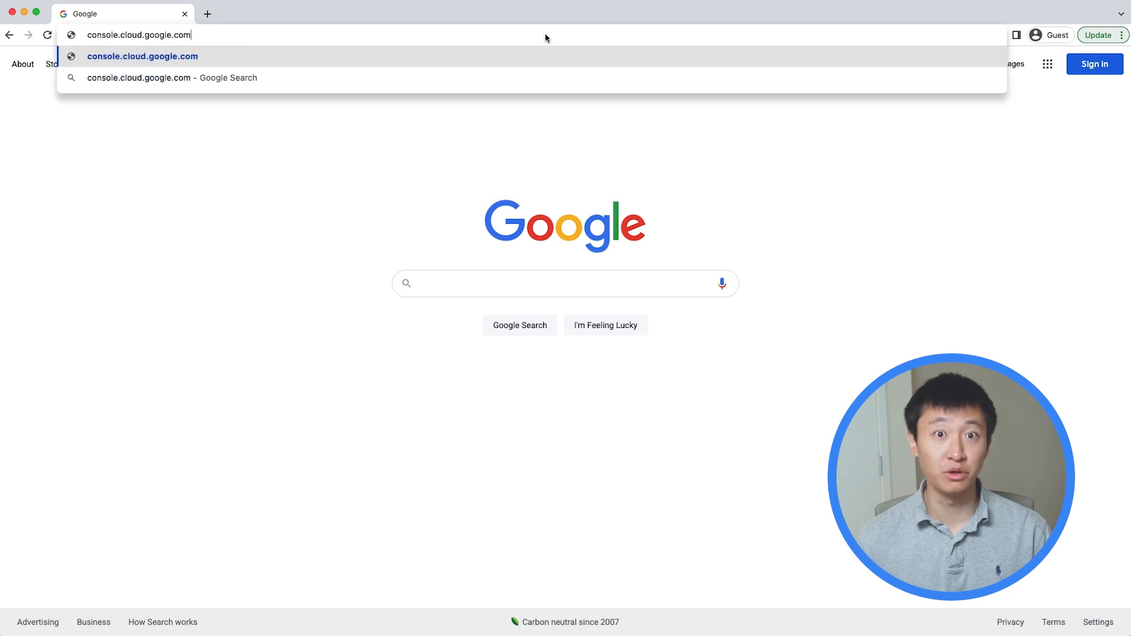
key(Enter)
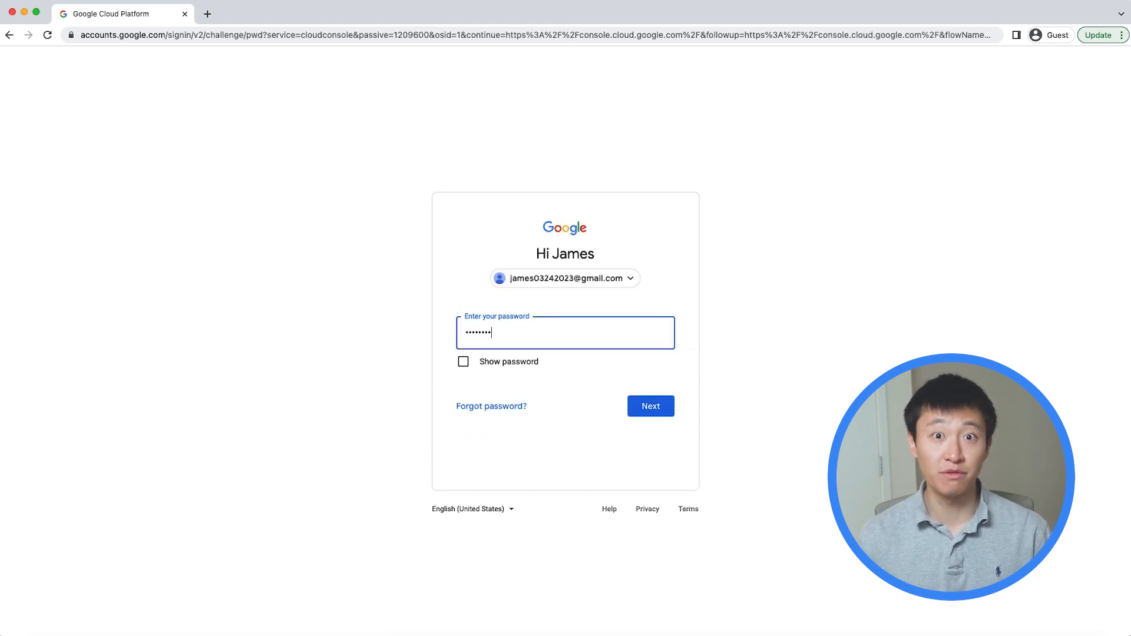
- Submit the account password to sign in and land on Getting Started
click(651, 406)
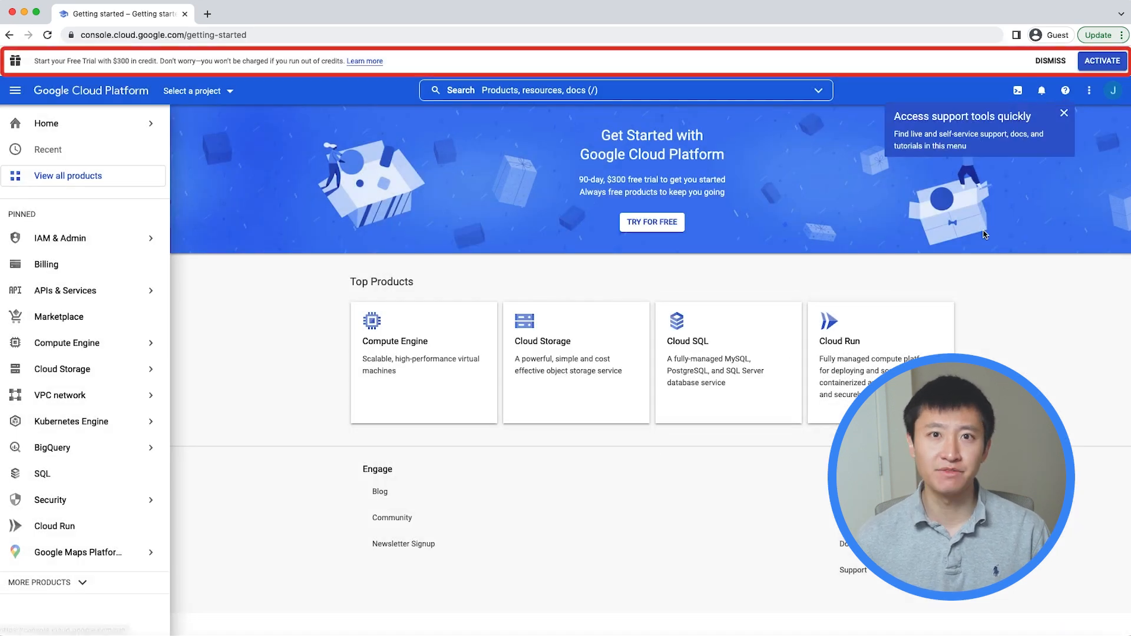
- Start the free trial as a Mid-sized company and accept the Terms of Service
click(1103, 60)
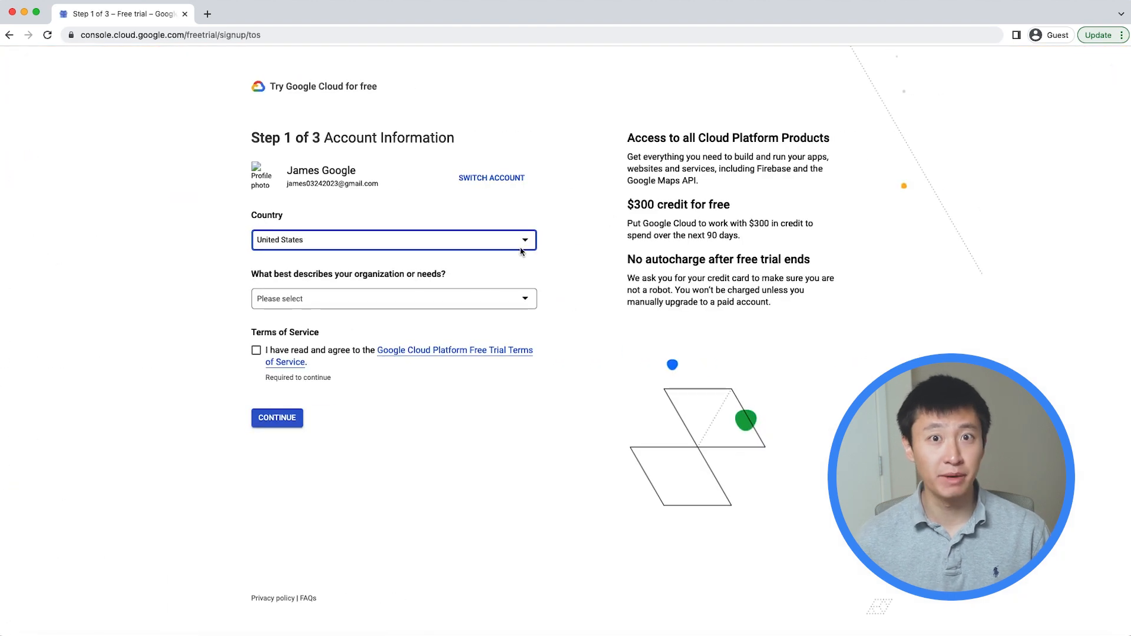
click(393, 299)
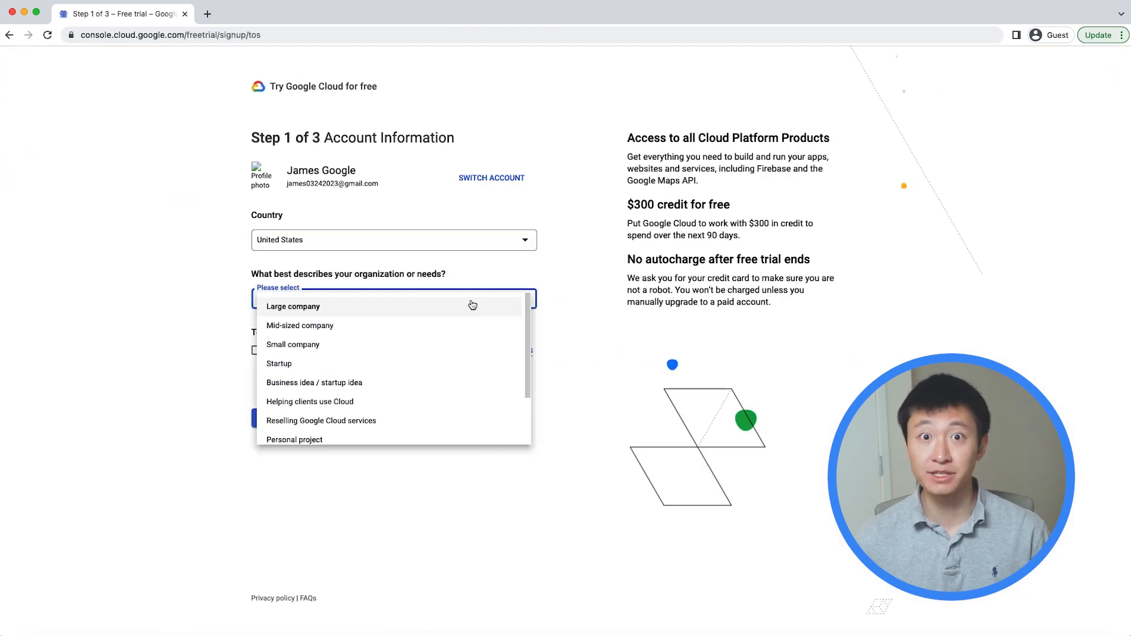
click(300, 326)
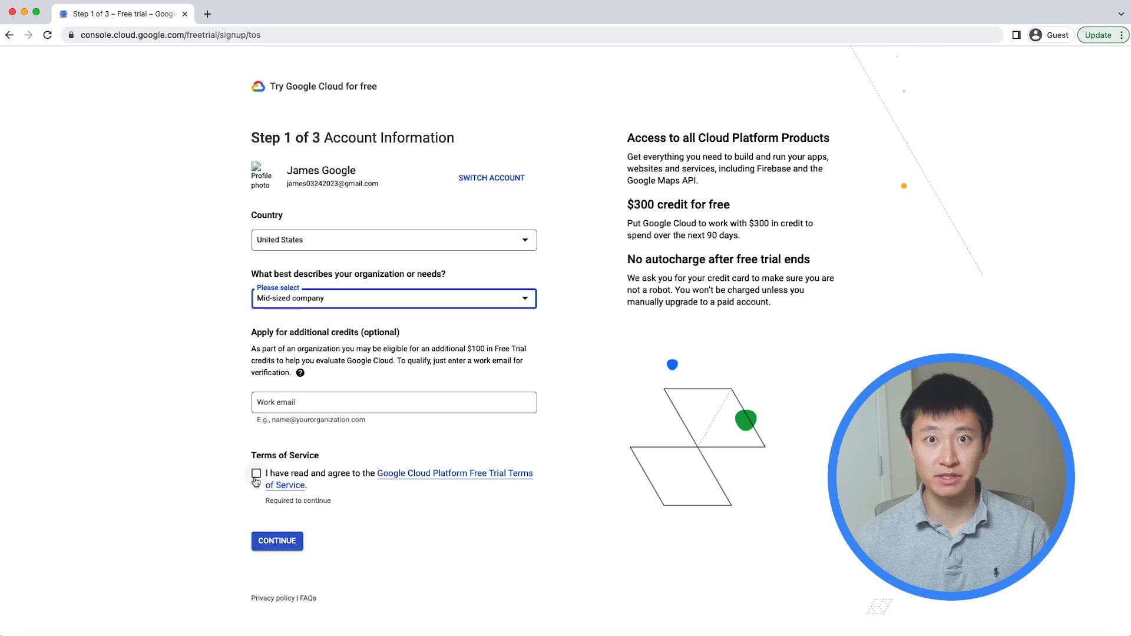
click(277, 541)
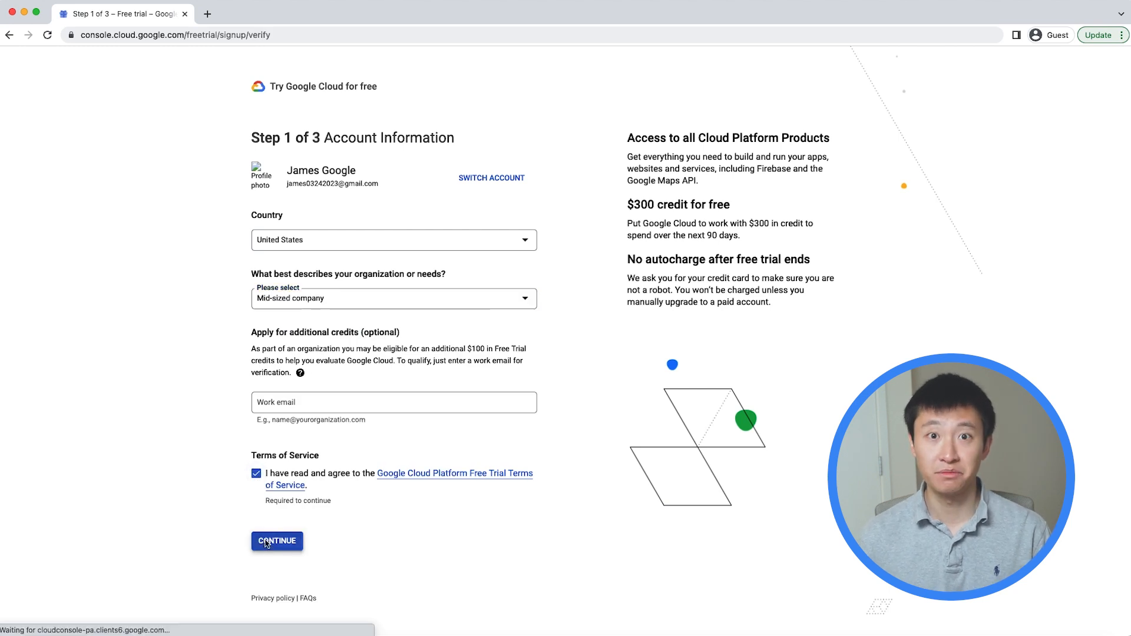
click(276, 541)
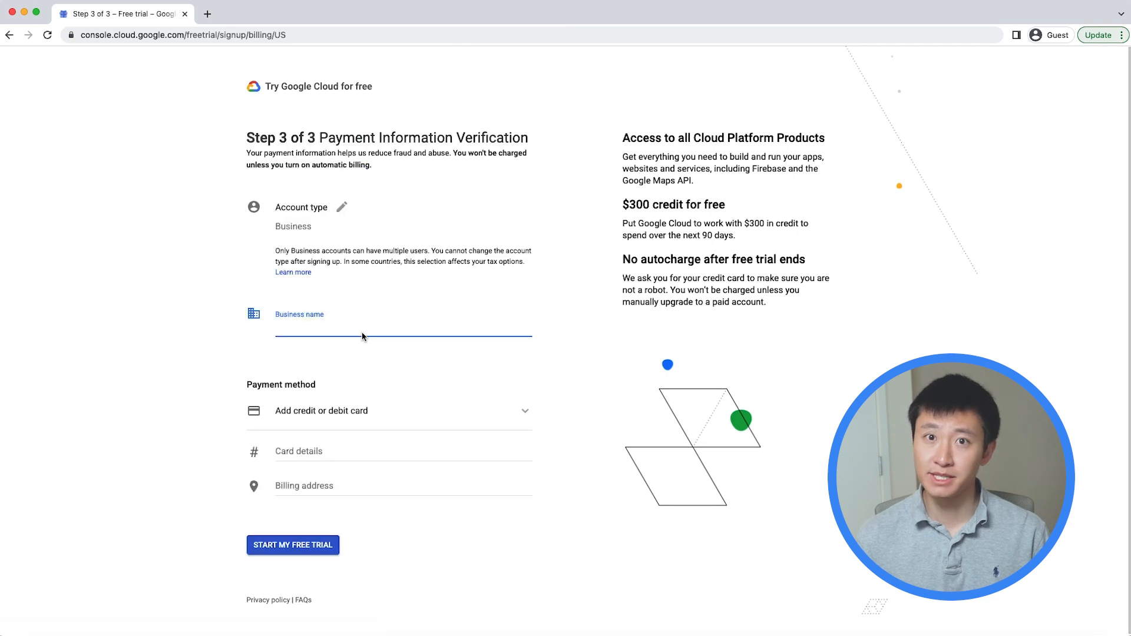
- Enter business name 'Sample Business 5783909' and billing address 345 Spear Street, San Francisco
text(Sample Business 5783909)
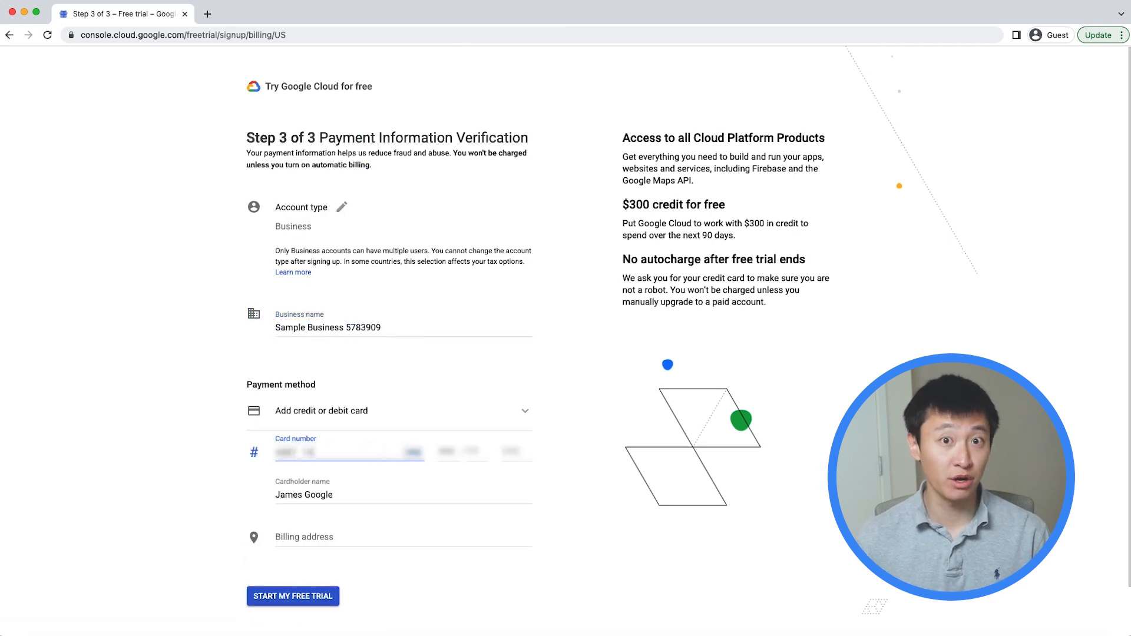
click(450, 452)
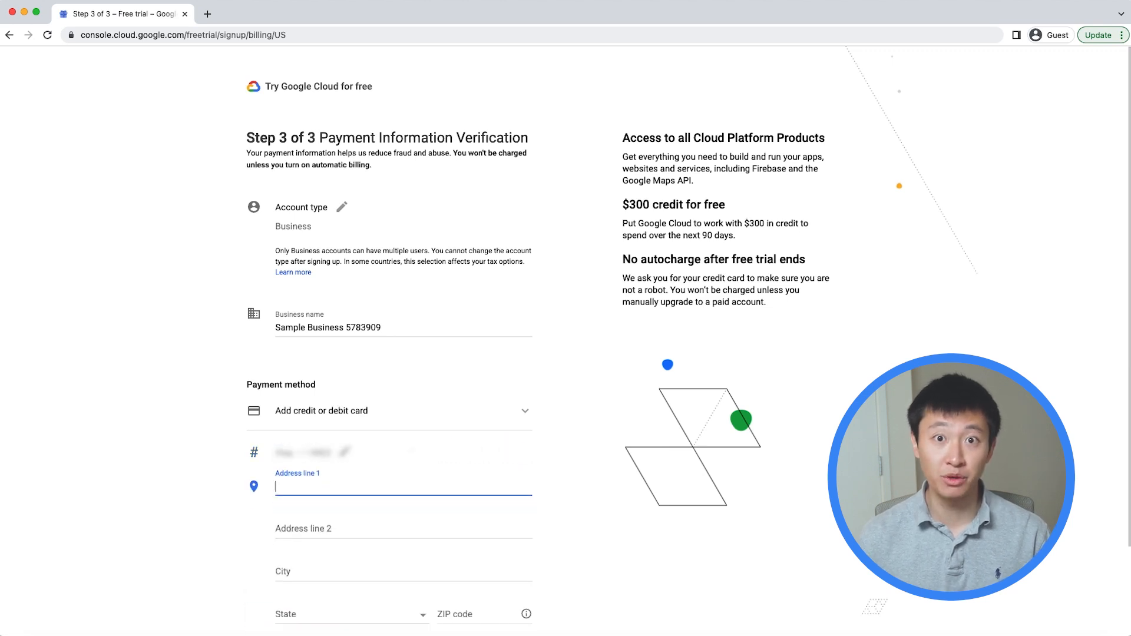
text(345 Spear)
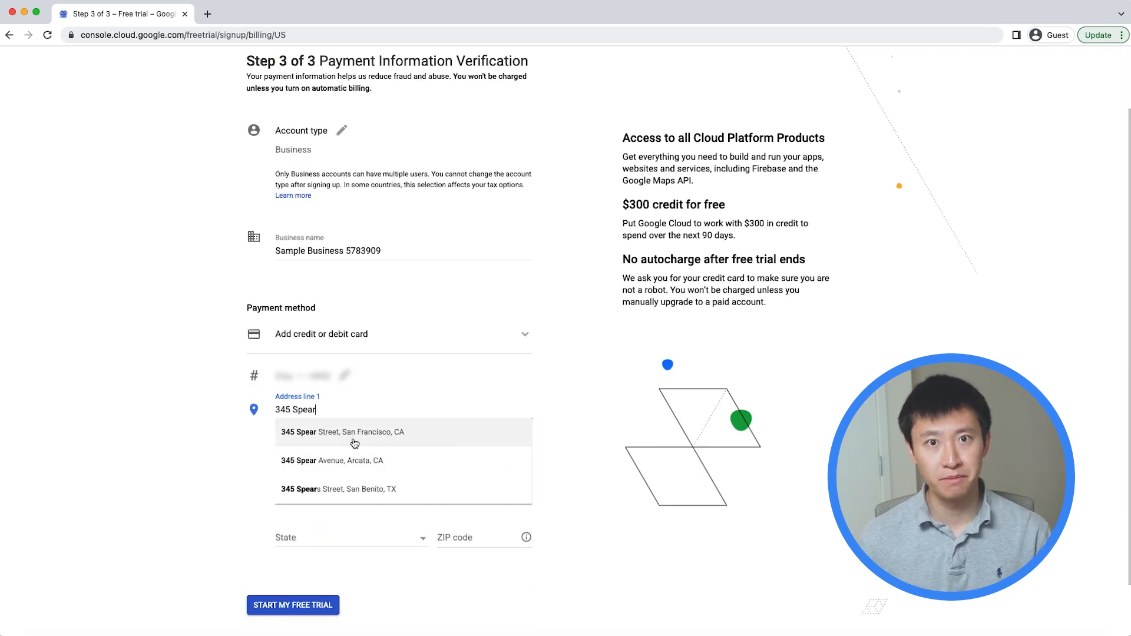
click(292, 605)
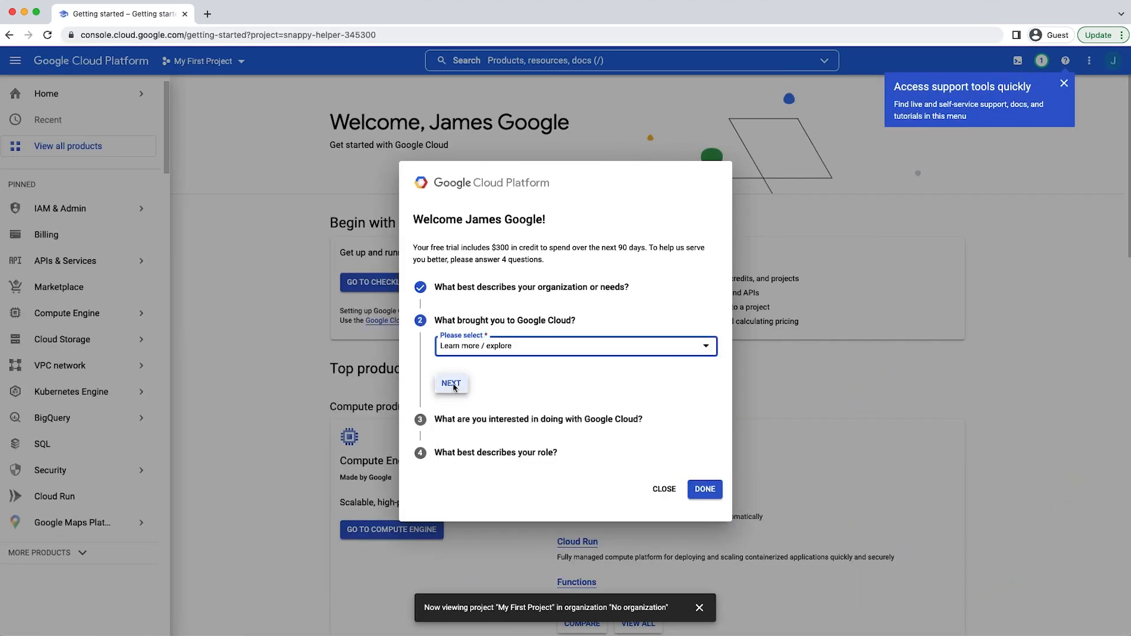
- Finish the welcome questionnaire, skip the tutorials, and open the Billing overview
click(451, 383)
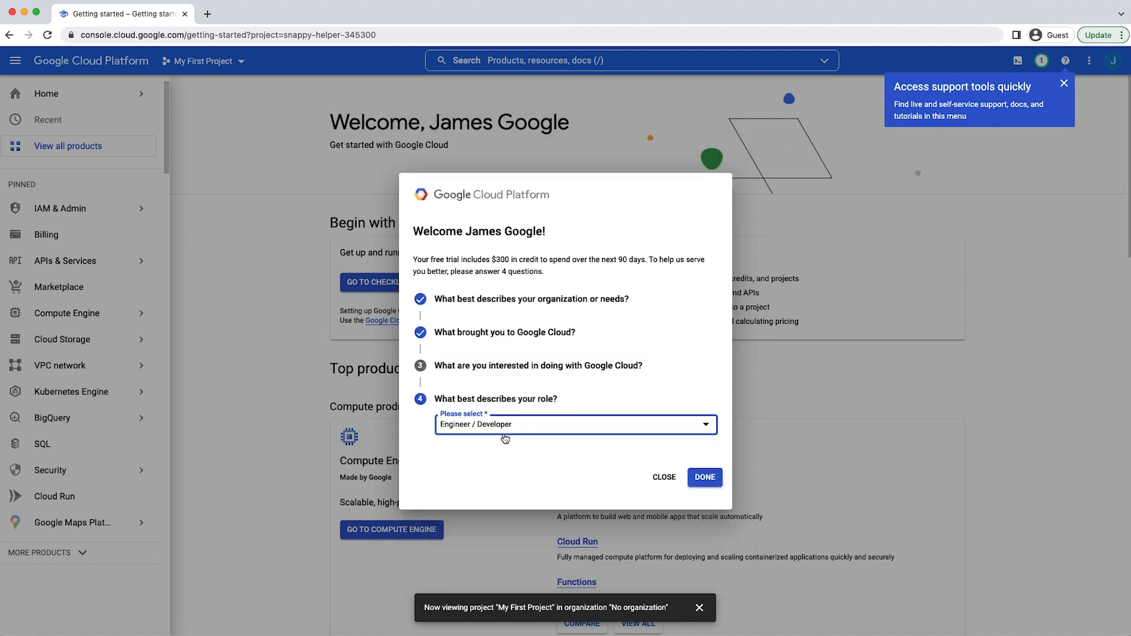
click(704, 478)
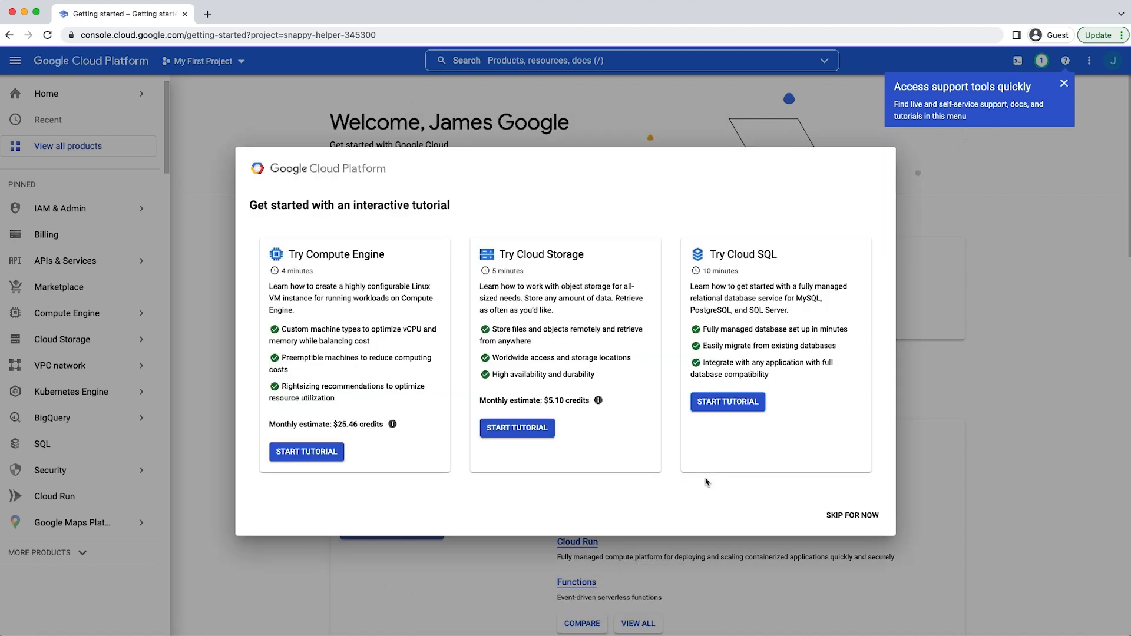
click(852, 515)
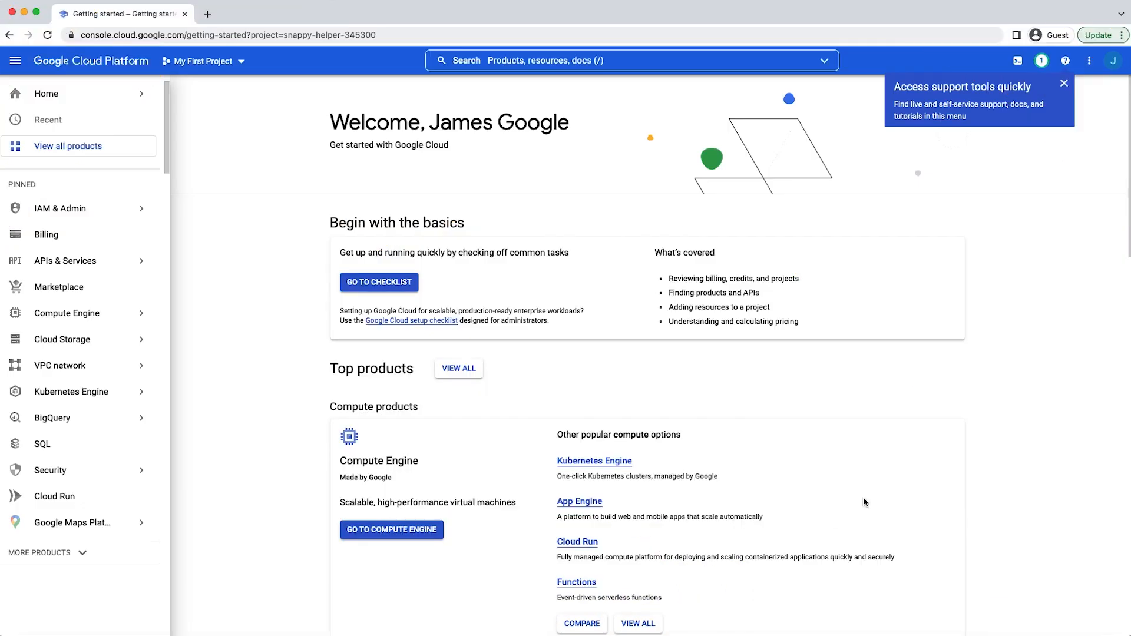
mouse_move(1032, 325)
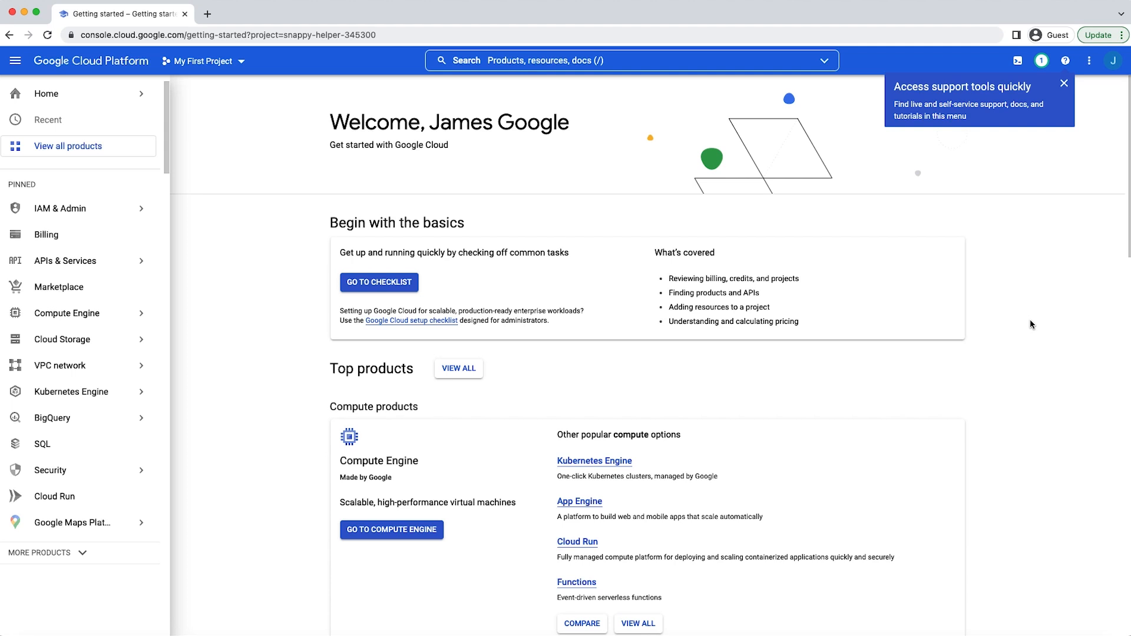
click(46, 235)
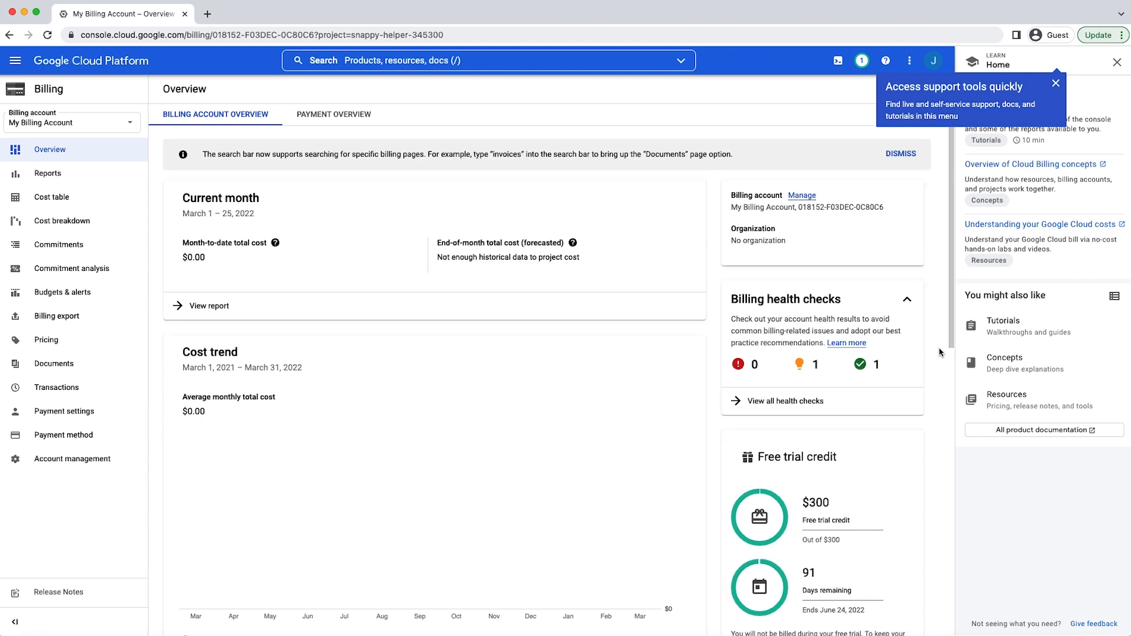
- Scroll the billing overview to the $300 free trial credit card showing 91 days left
scroll(down, 3)
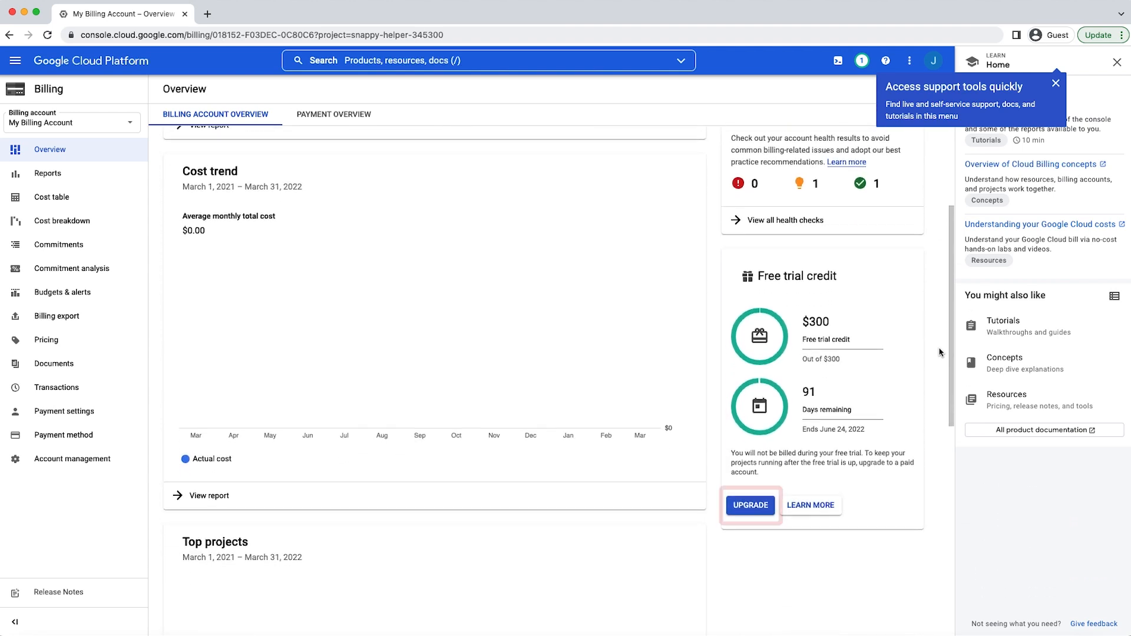